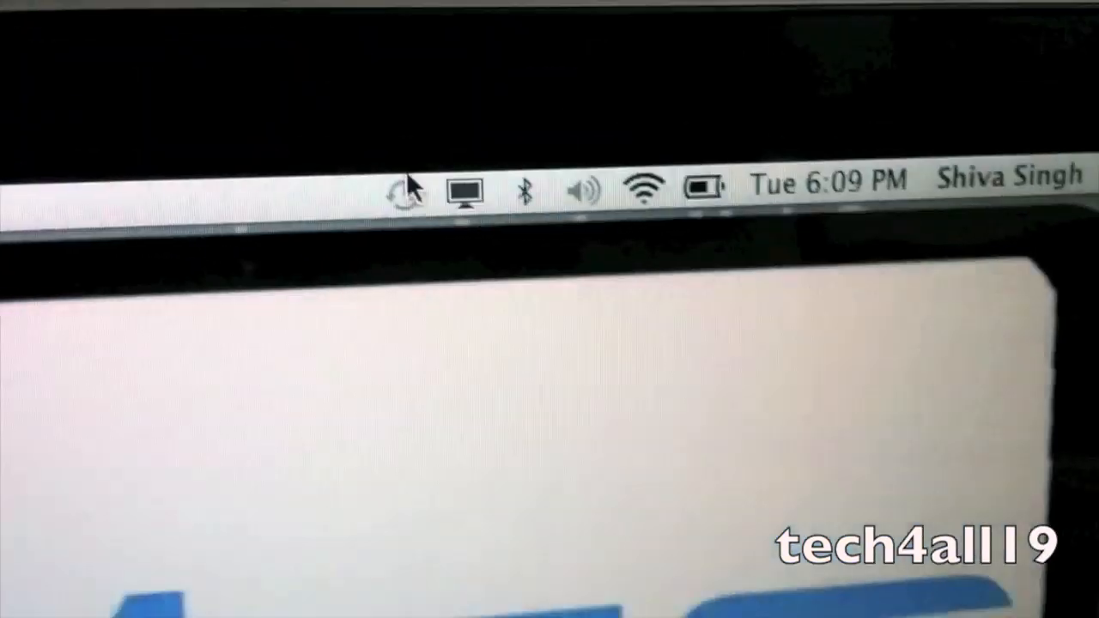
# Launch System Preferences from the Dock to show the Hardware and Internet & Wireless categories.
pyautogui.click(459, 160)
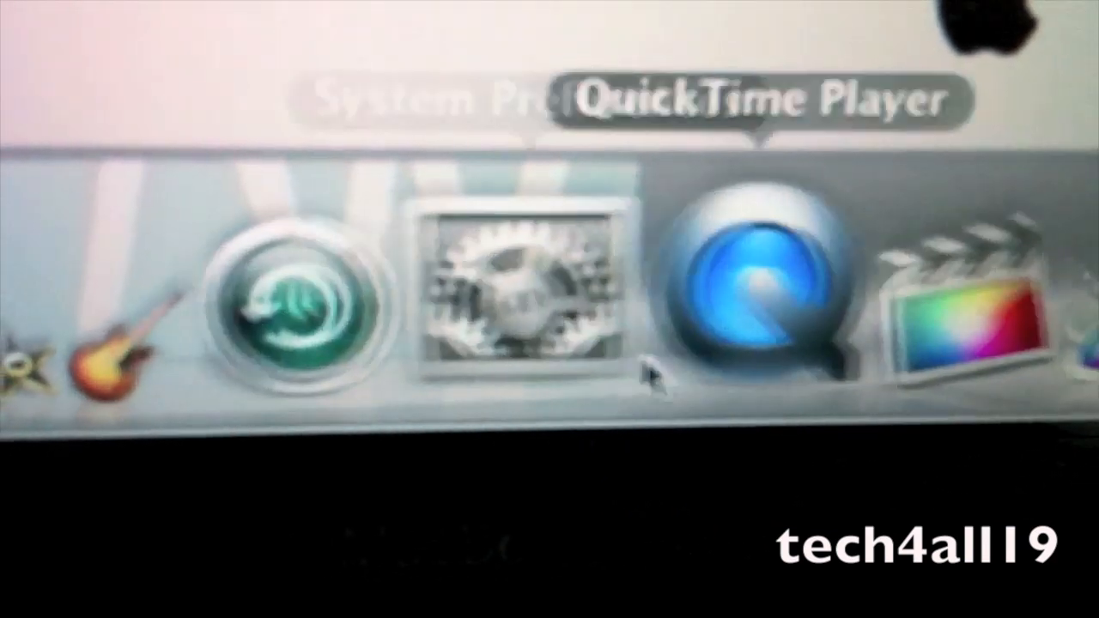
pyautogui.click(515, 292)
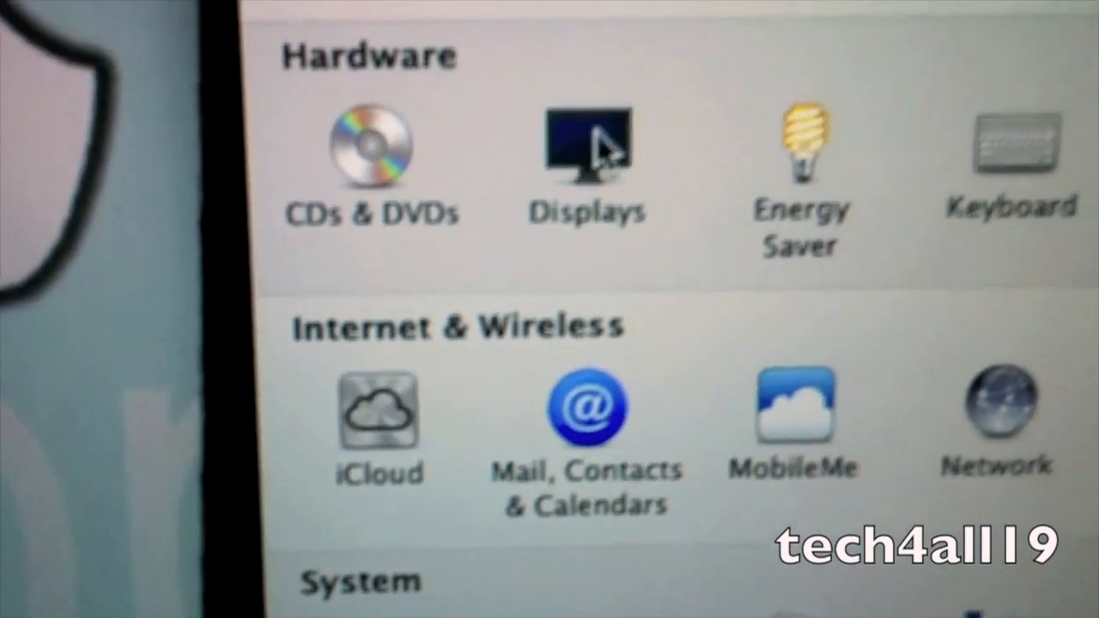
# Open Displays to review the SONY TV resolutions, 1080i down to 1024 × 768.
pyautogui.click(586, 151)
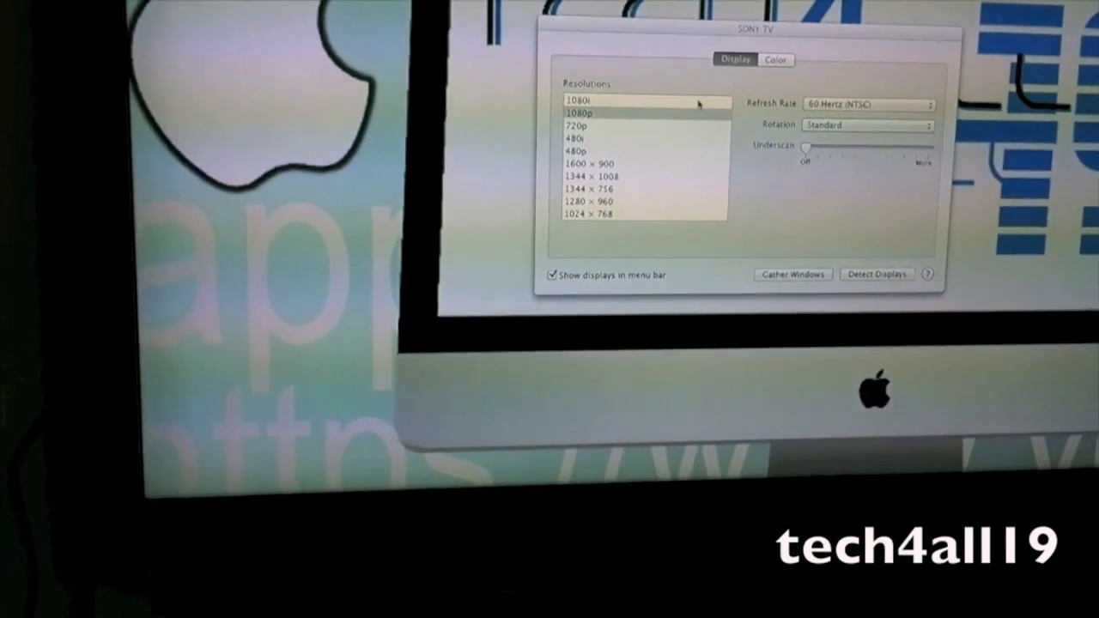
# Return to all preferences and open Sound to output through SONY TV (HDMI).
pyautogui.click(644, 112)
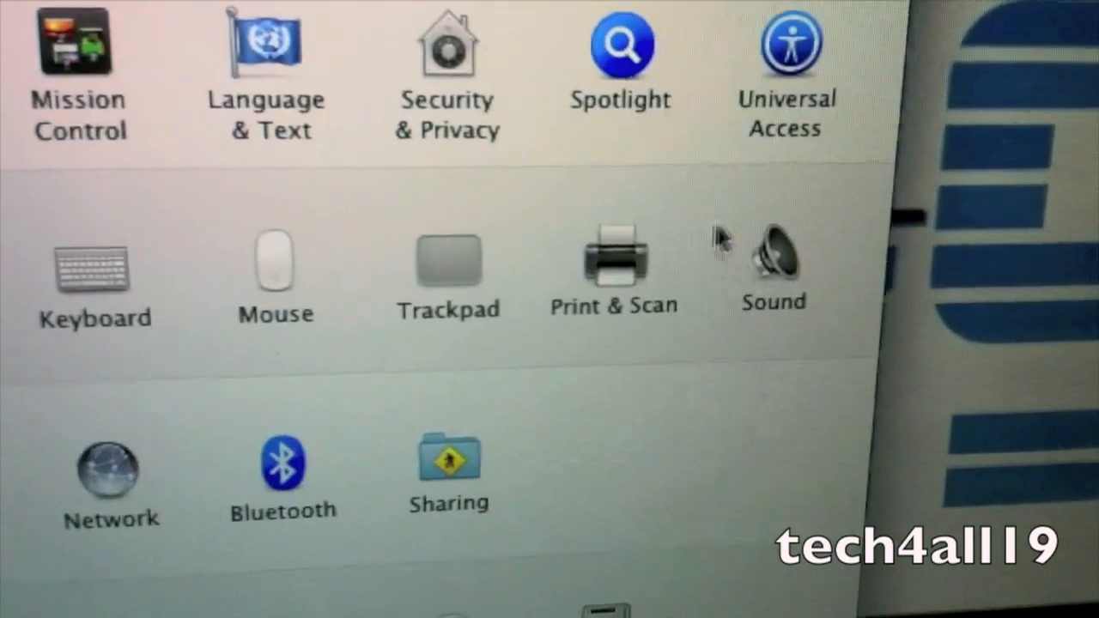
pyautogui.click(770, 257)
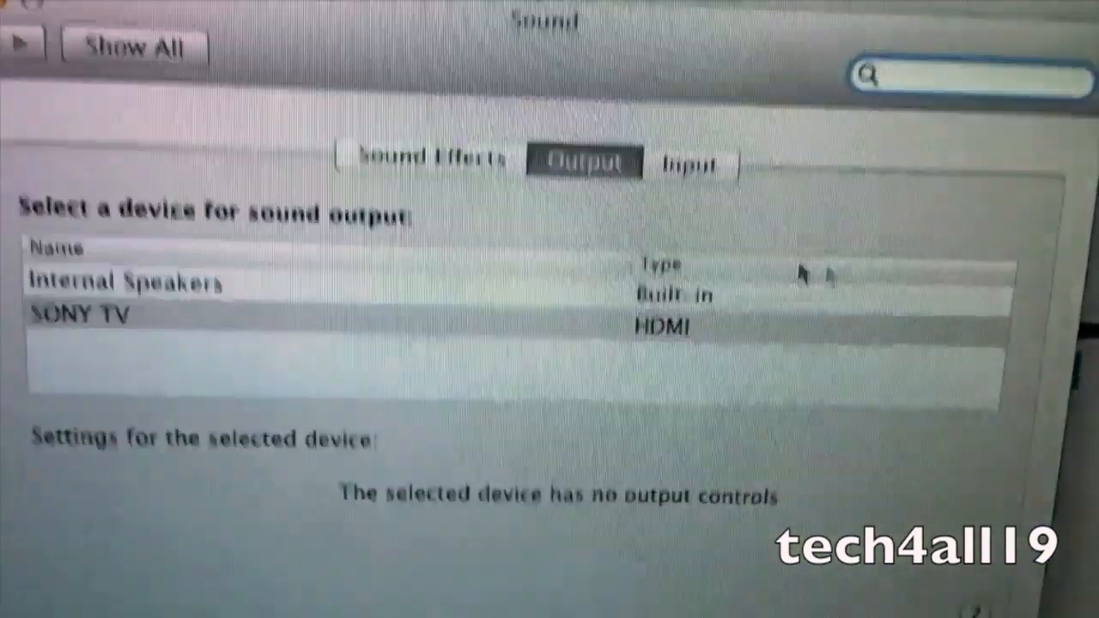